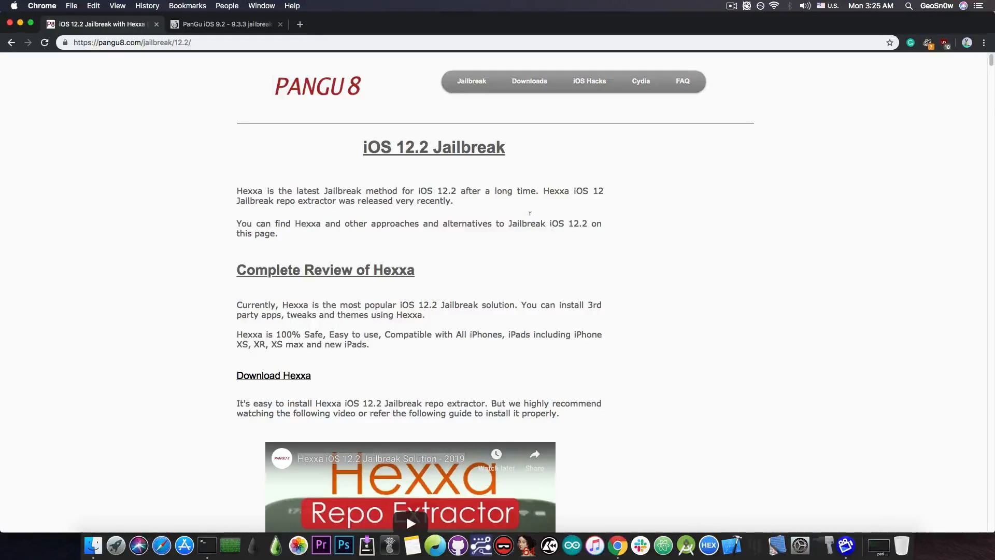
mouse_move(239, 182)
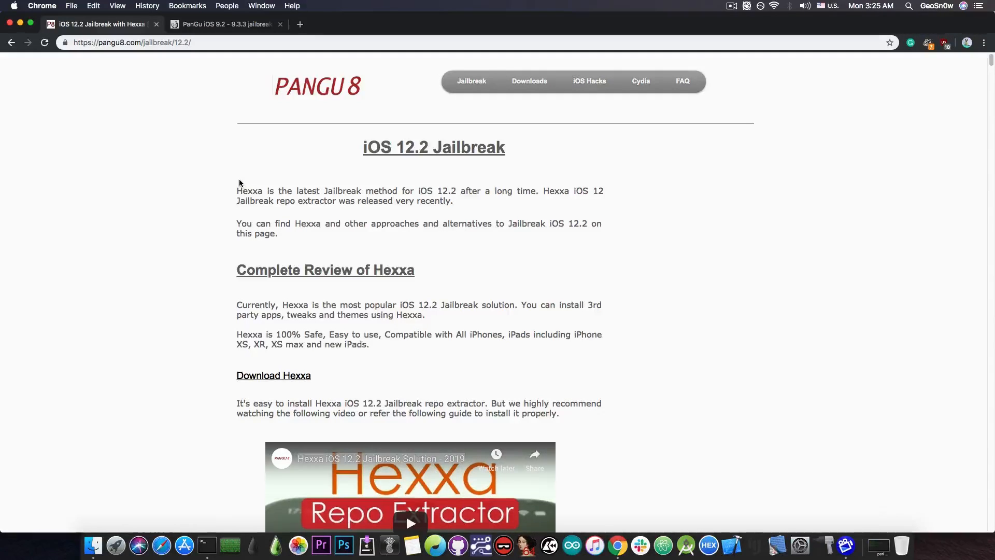
mouse_move(209, 123)
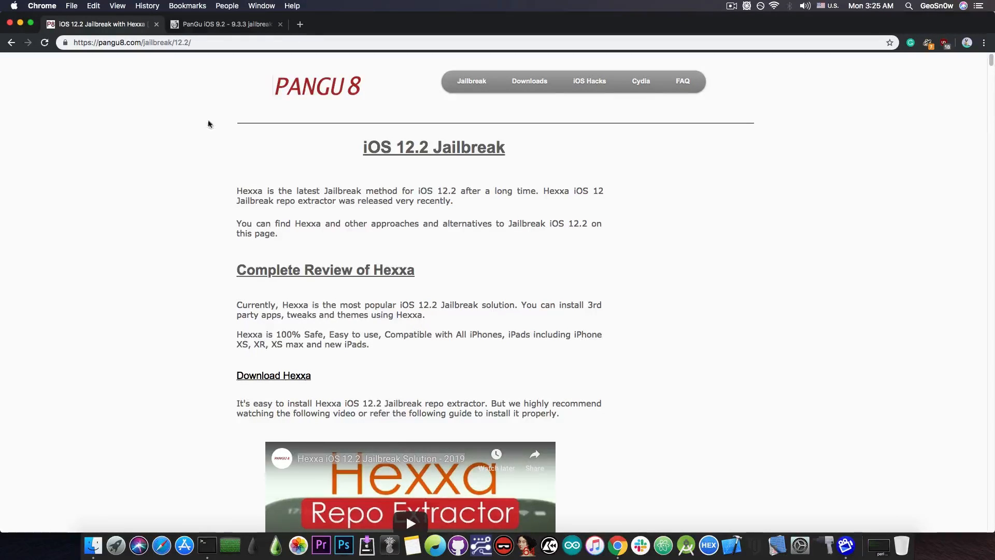
Step: Switch to the real en.pangu.io Pangu iOS 9.2–9.3.3 jailbreak tab and scroll down it
left_click(222, 25)
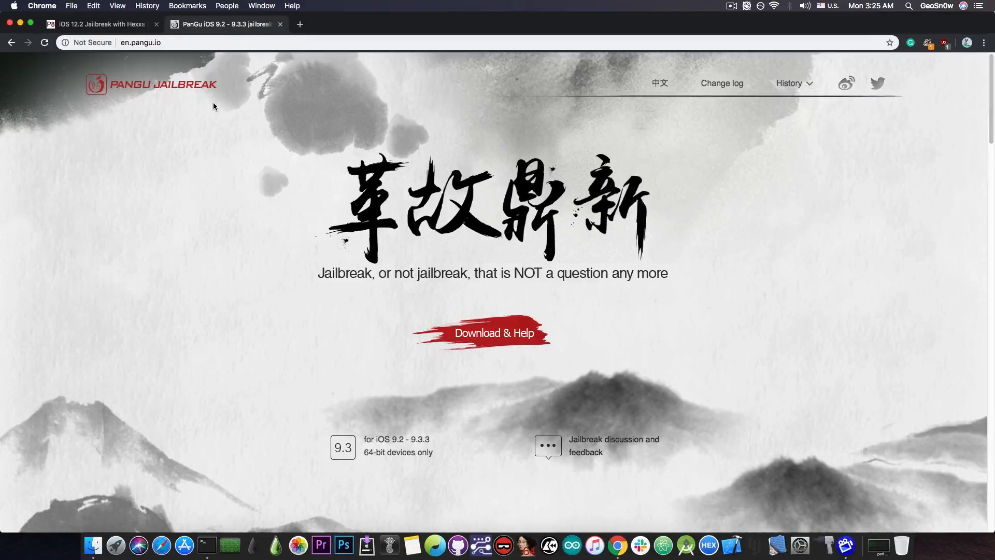
scroll("down", 3)
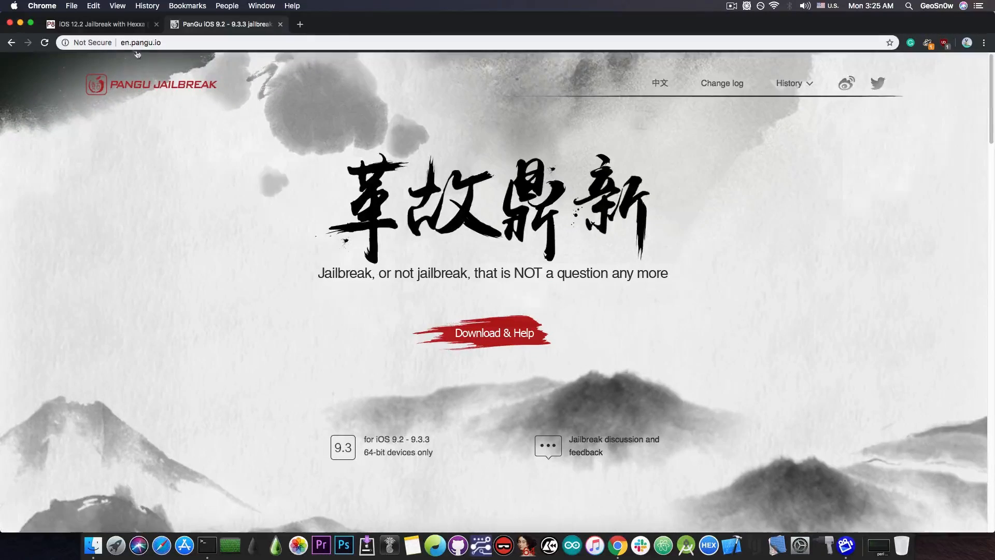
left_click(94, 23)
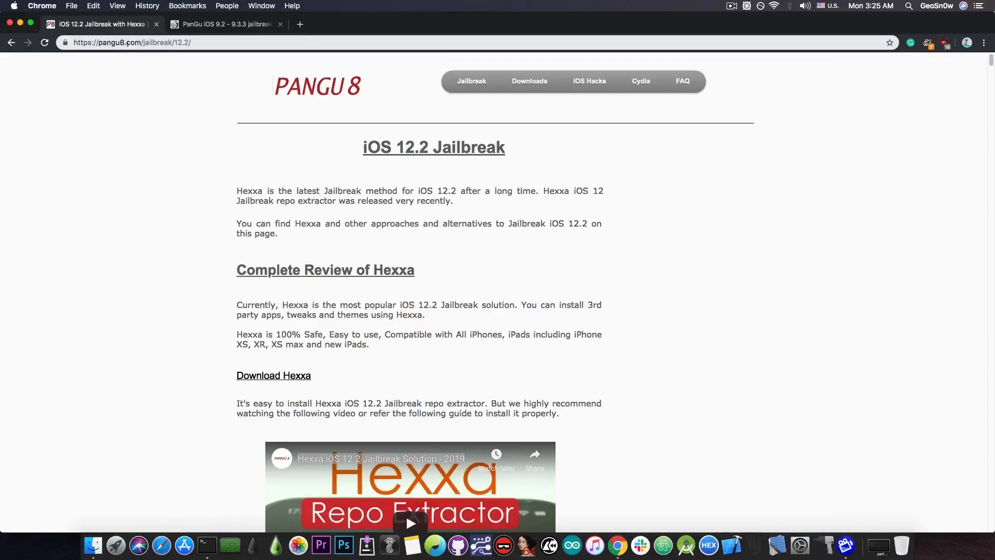
left_click(222, 25)
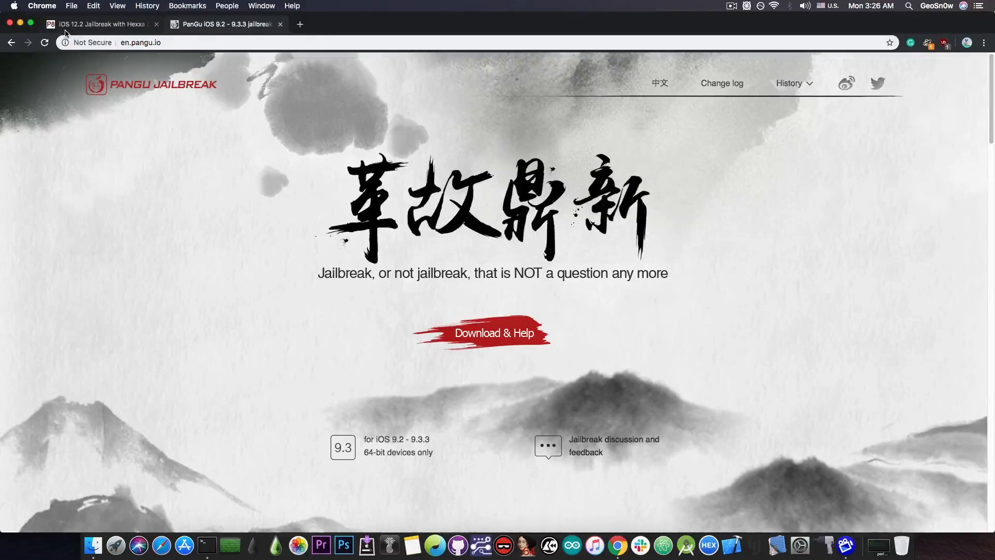
left_click(95, 24)
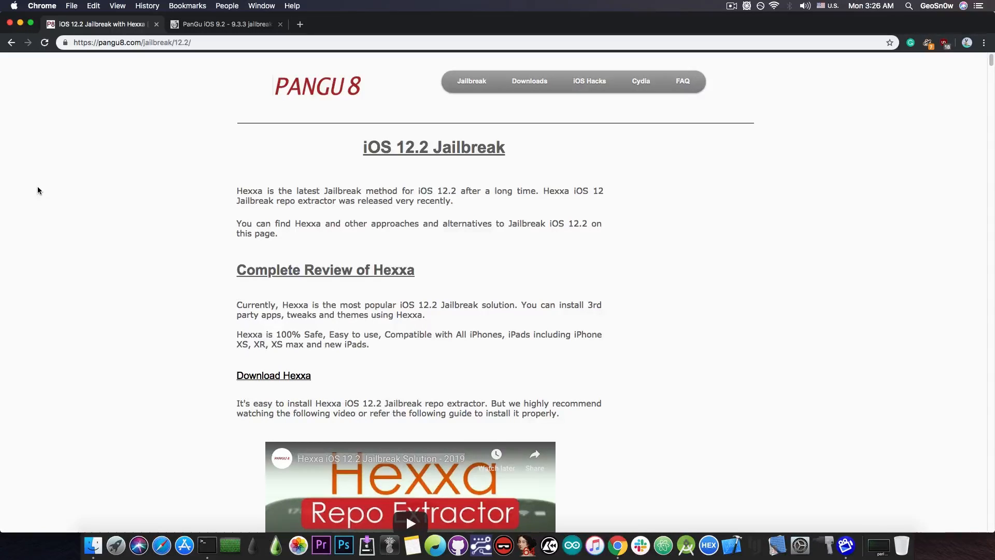
left_click(223, 25)
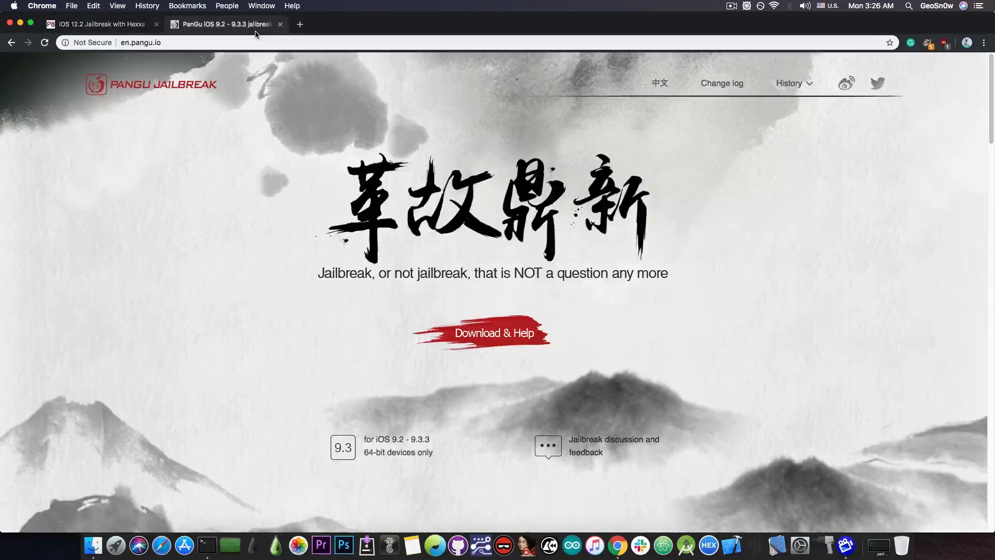
mouse_move(345, 146)
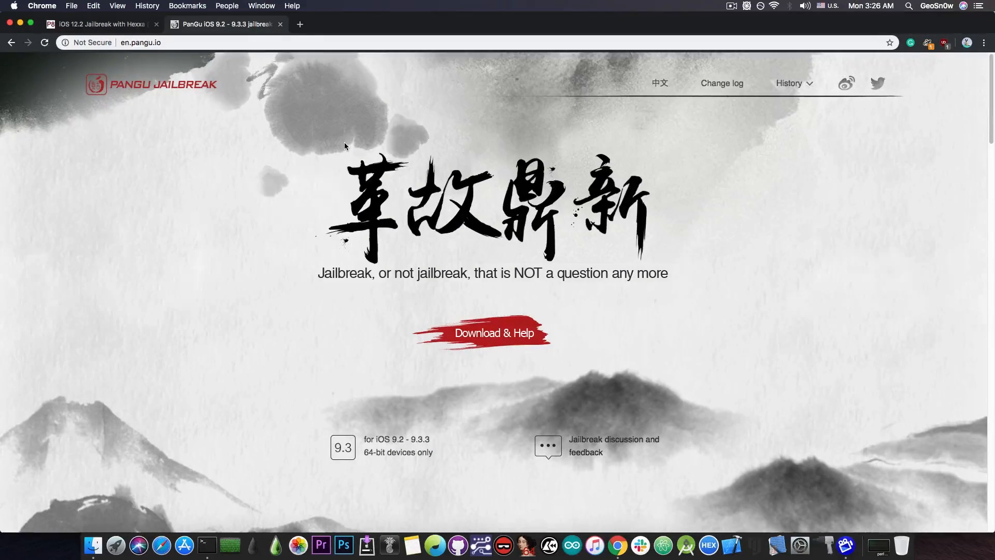
mouse_move(343, 149)
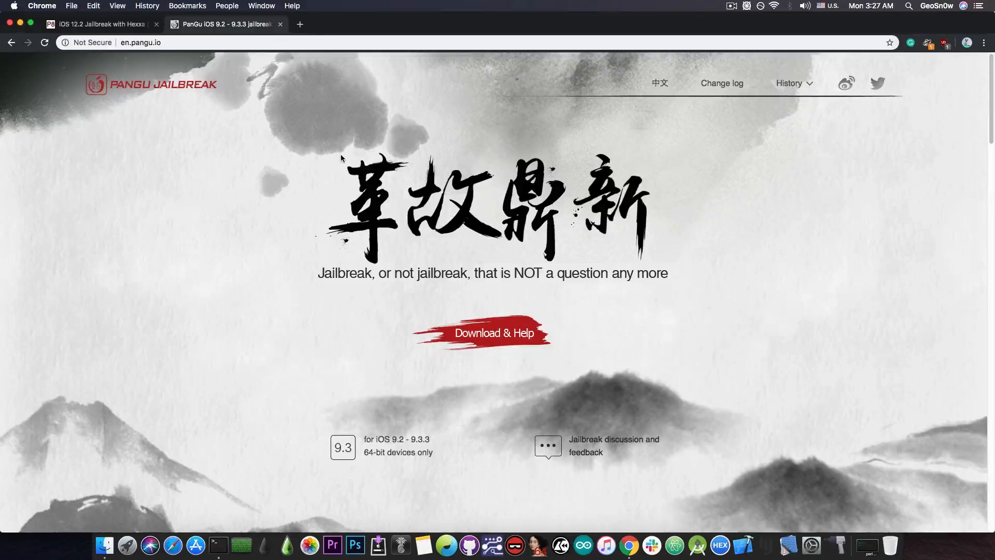
mouse_move(389, 68)
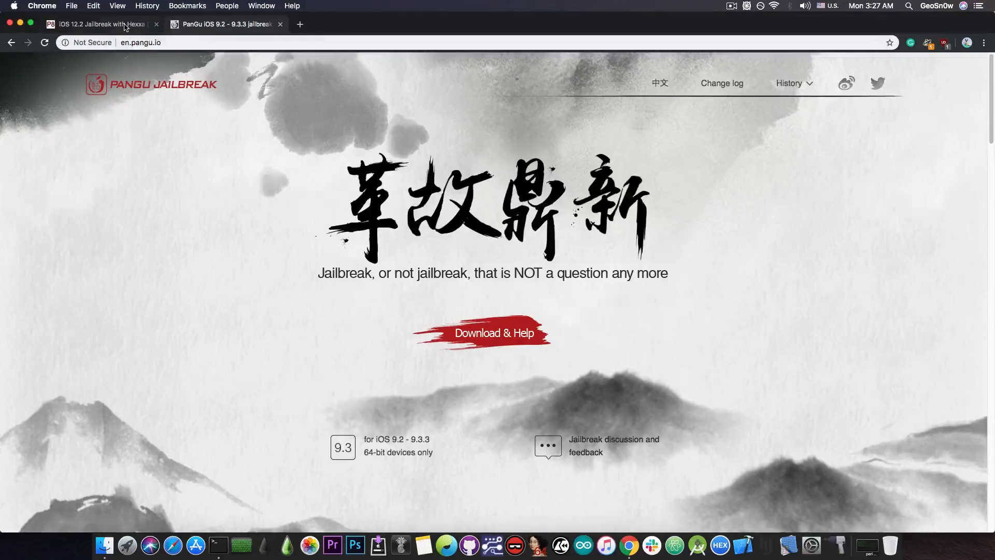
Step: Switch back to the fake pangu8.com iOS 12.2 Hexxa jailbreak tab
left_click(94, 24)
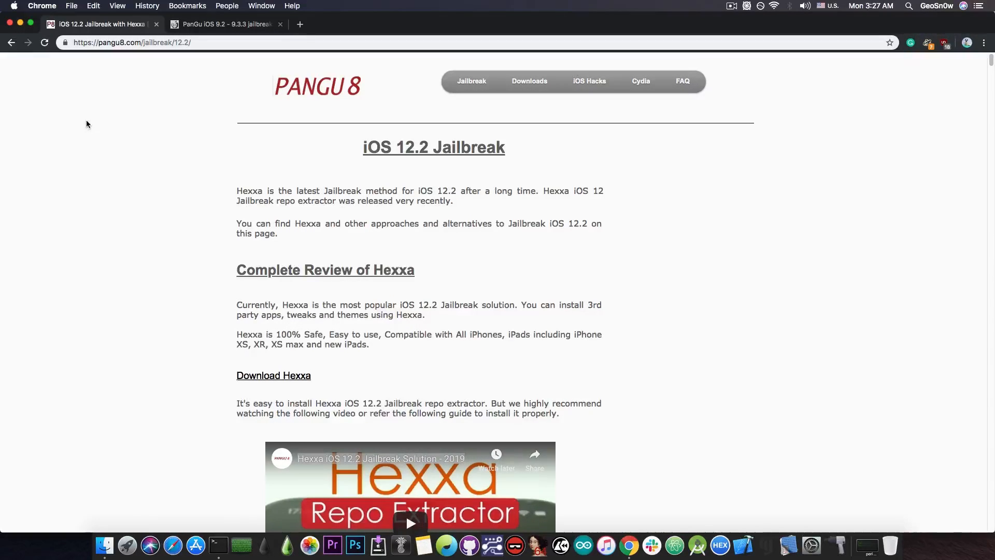
mouse_move(459, 160)
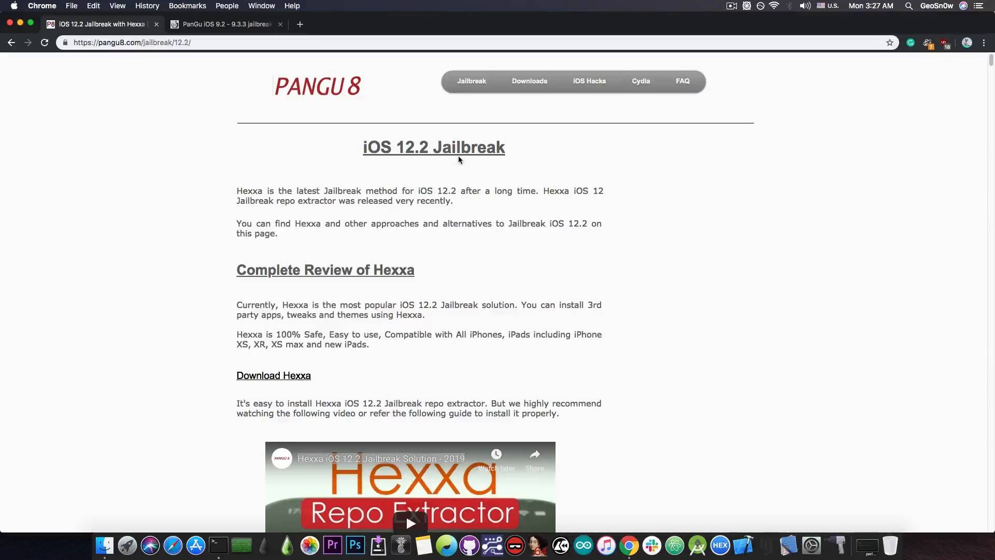
mouse_move(466, 255)
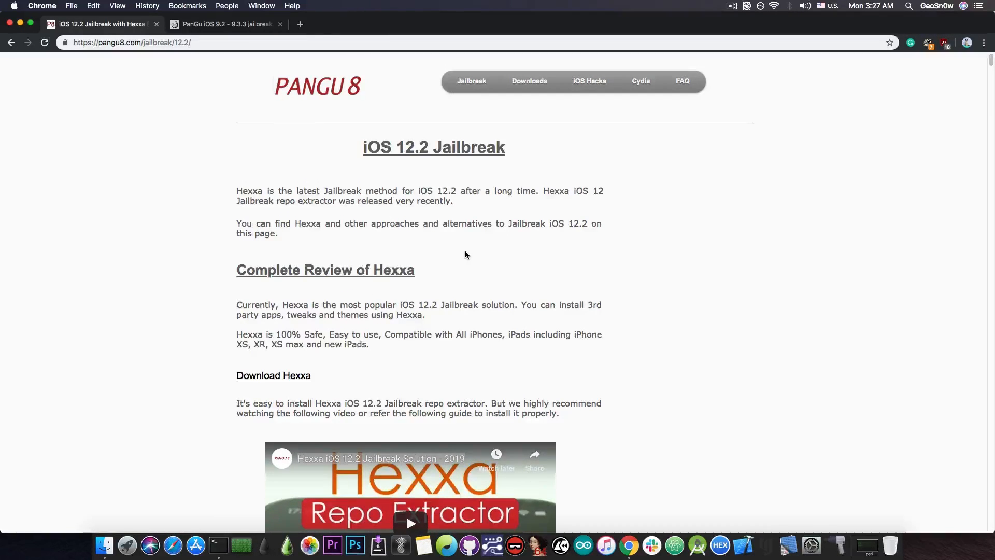
mouse_move(418, 265)
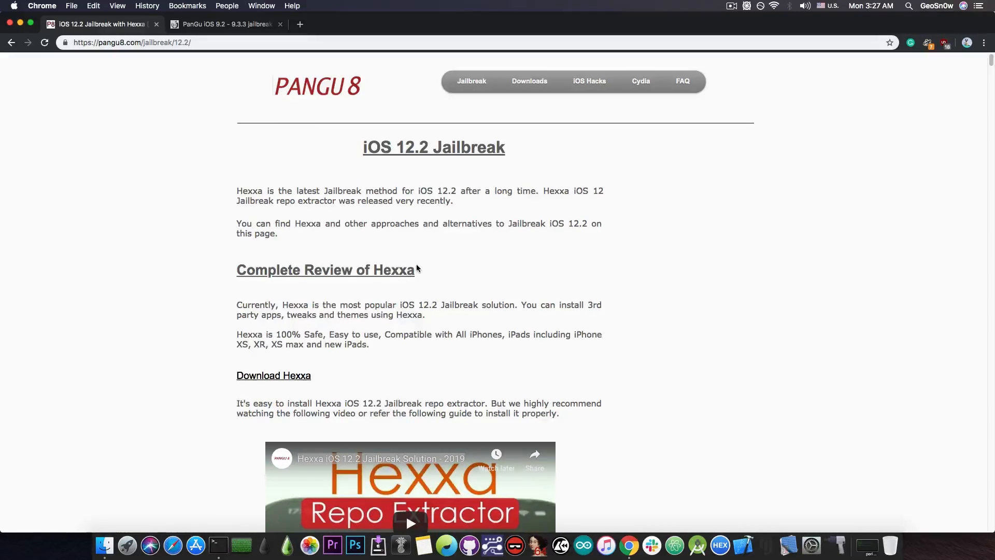
mouse_move(397, 283)
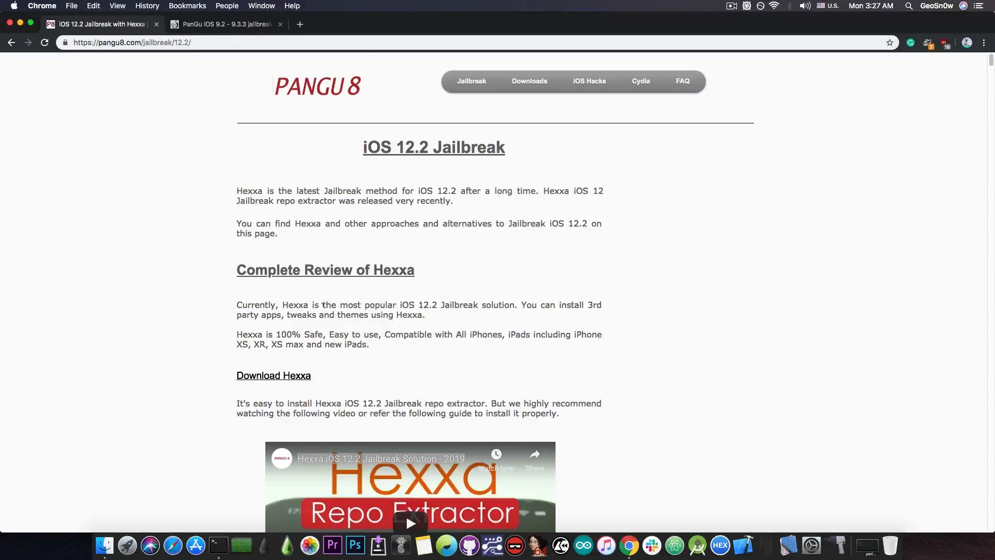
mouse_move(463, 299)
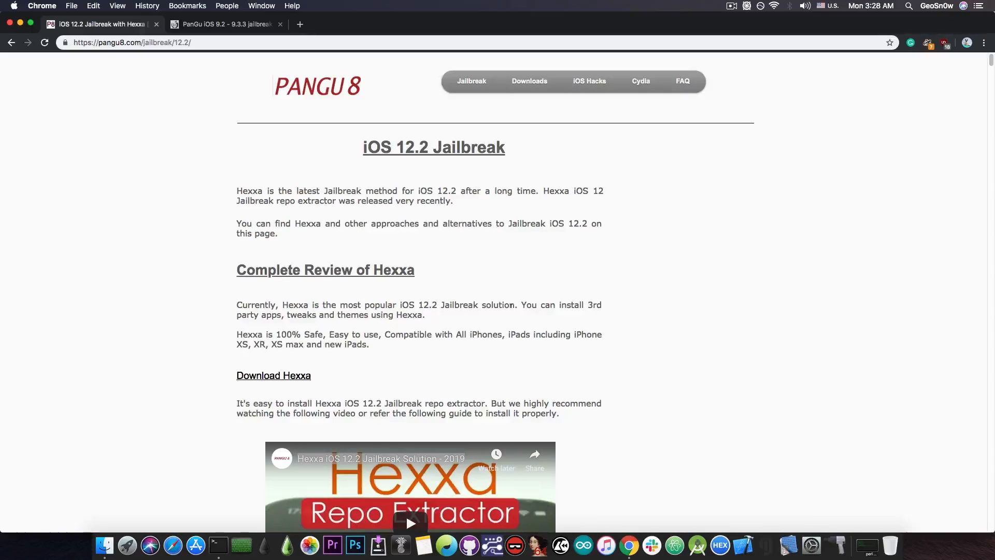
mouse_move(516, 299)
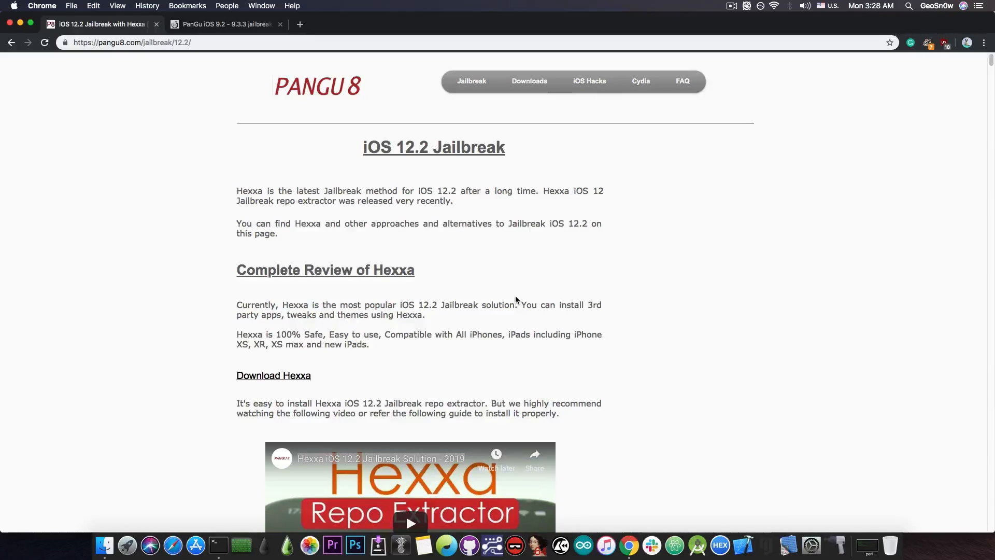
scroll("down", 3)
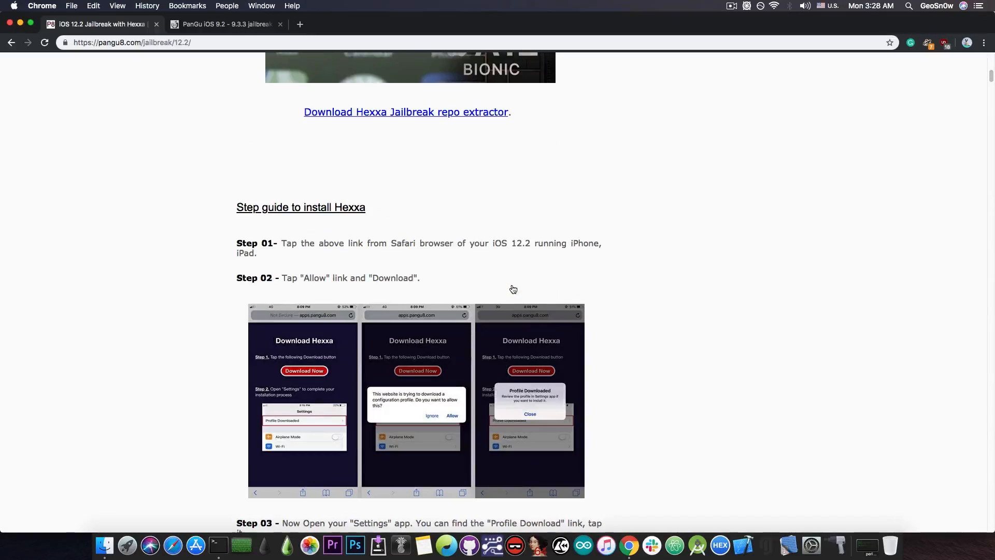
scroll("down", 3)
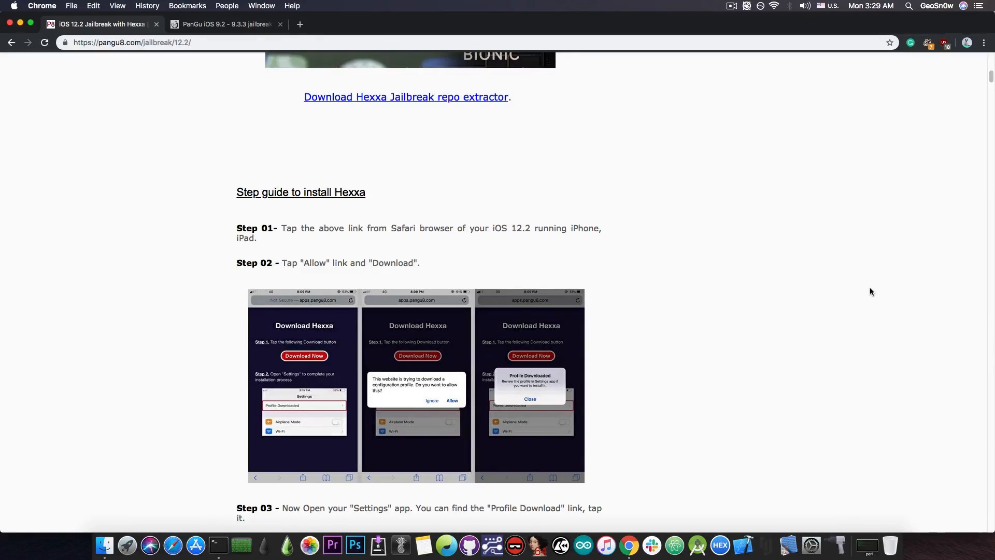
scroll("down", 3)
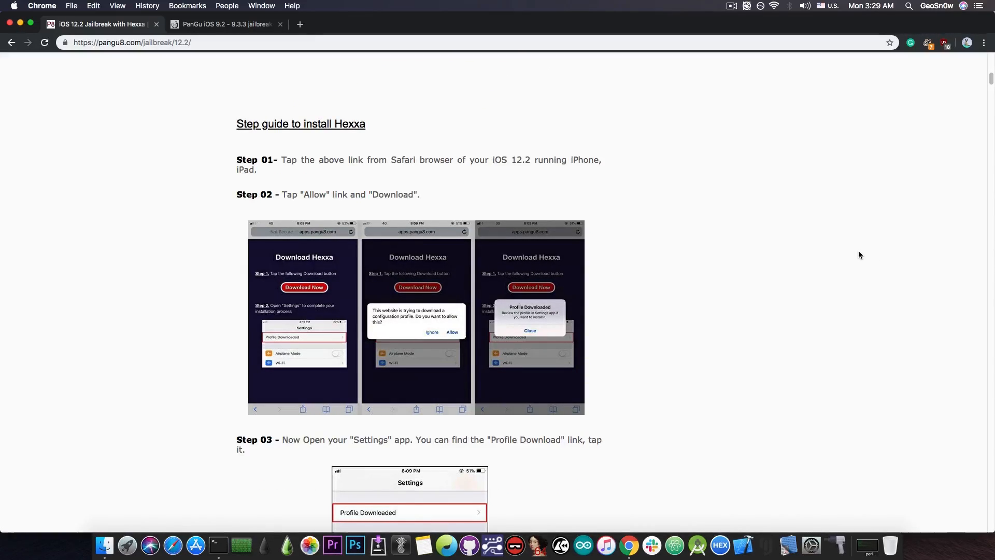
scroll("down", 3)
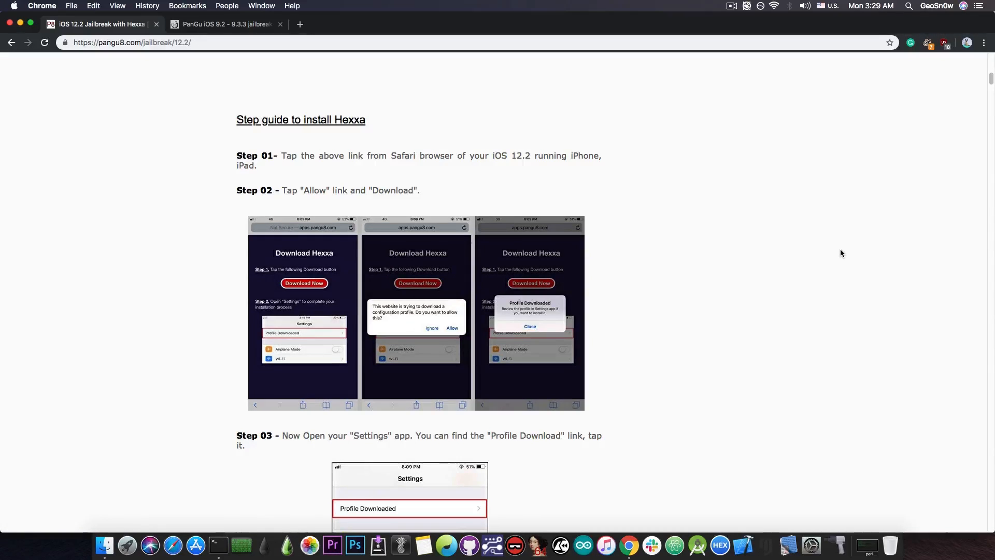
mouse_move(817, 258)
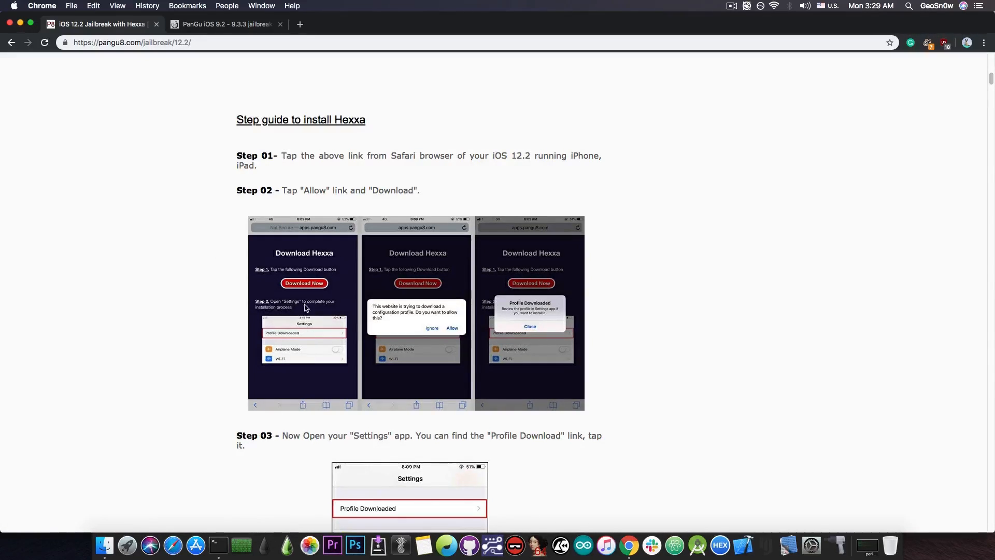
scroll("down", 3)
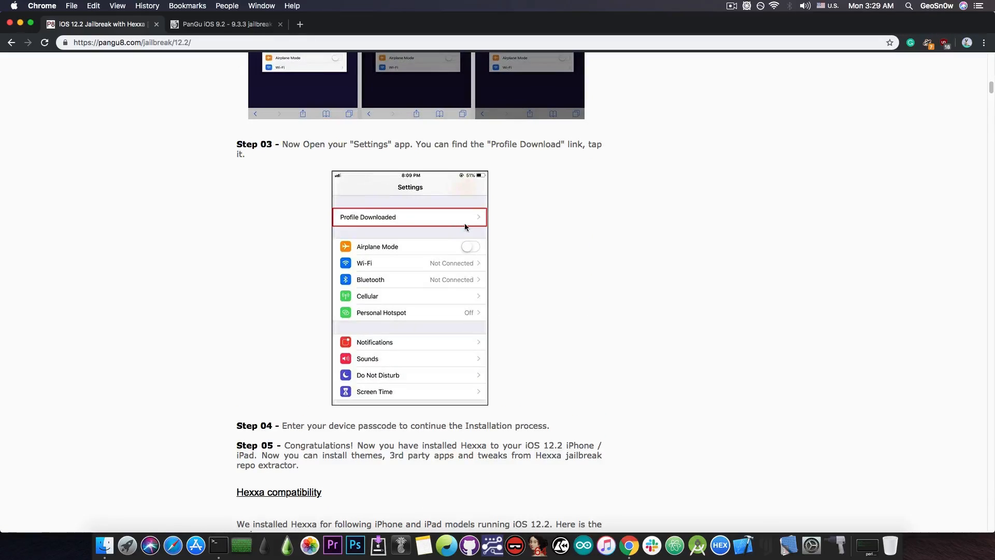
scroll("down", 3)
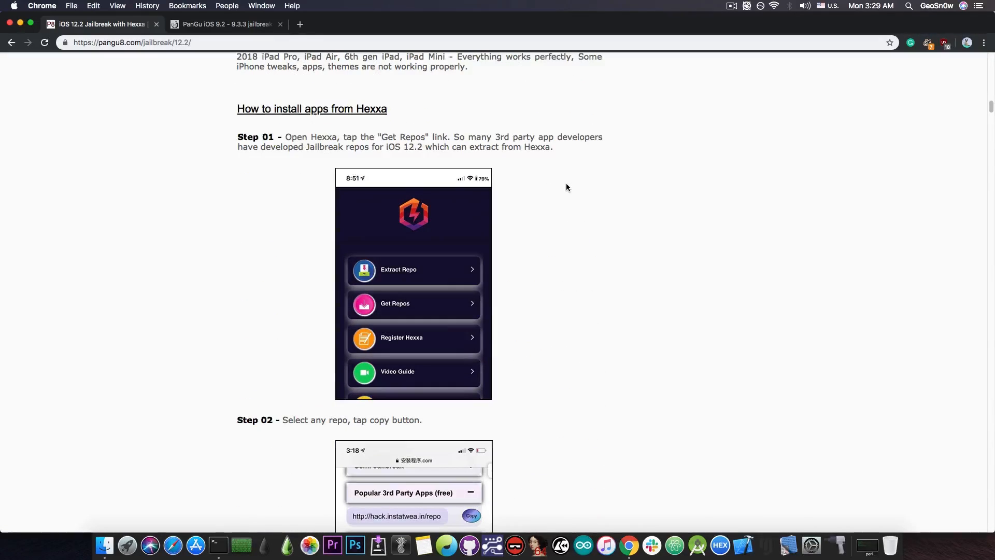
scroll("down", 3)
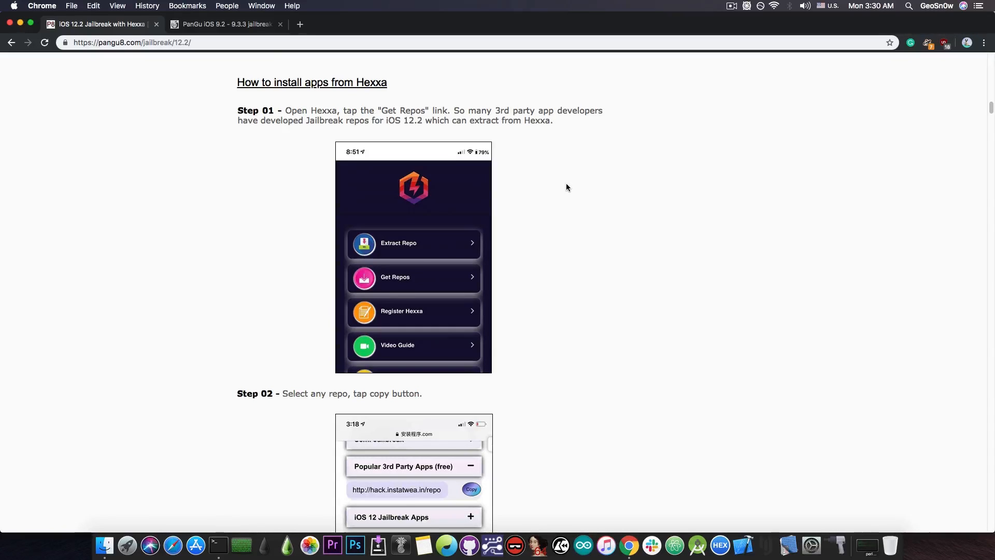
scroll("down", 3)
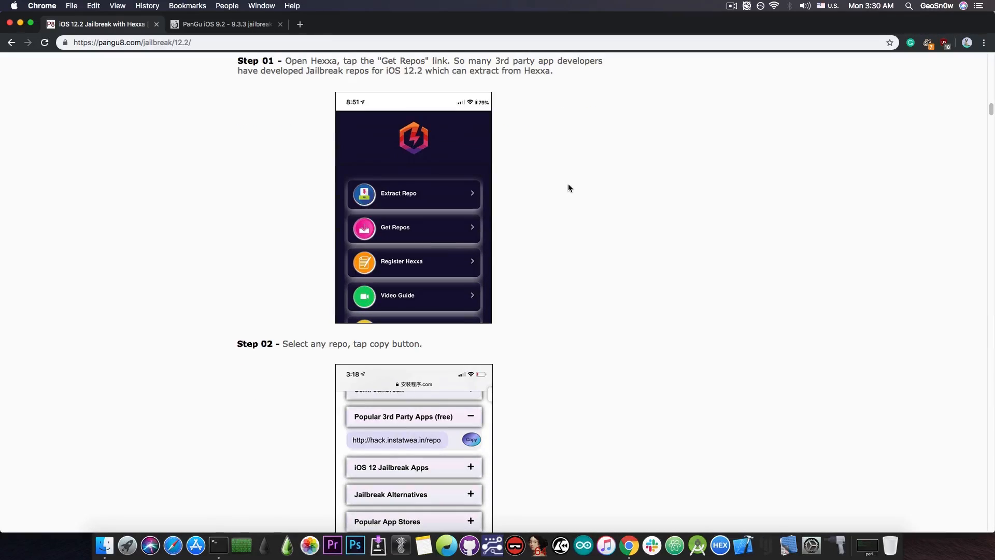
mouse_move(978, 238)
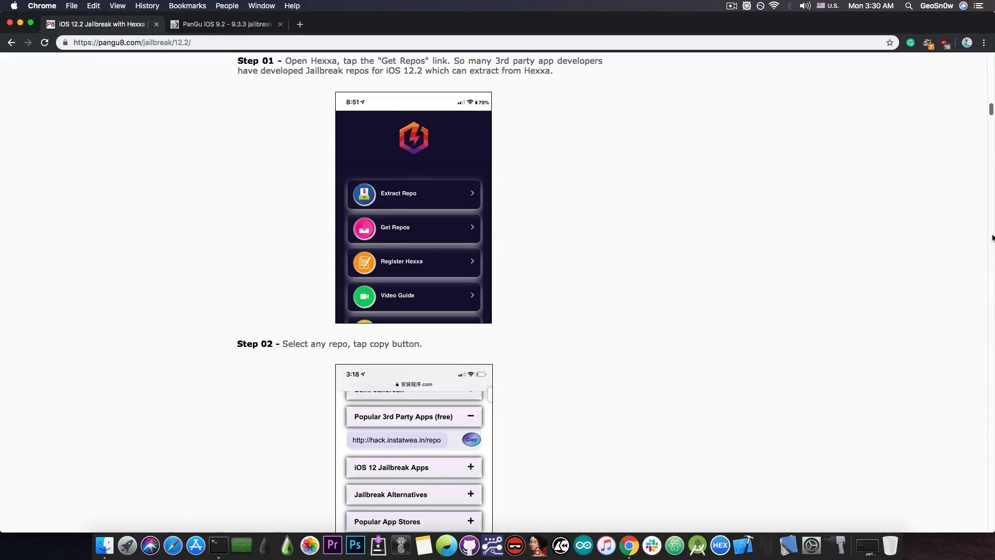
mouse_move(918, 258)
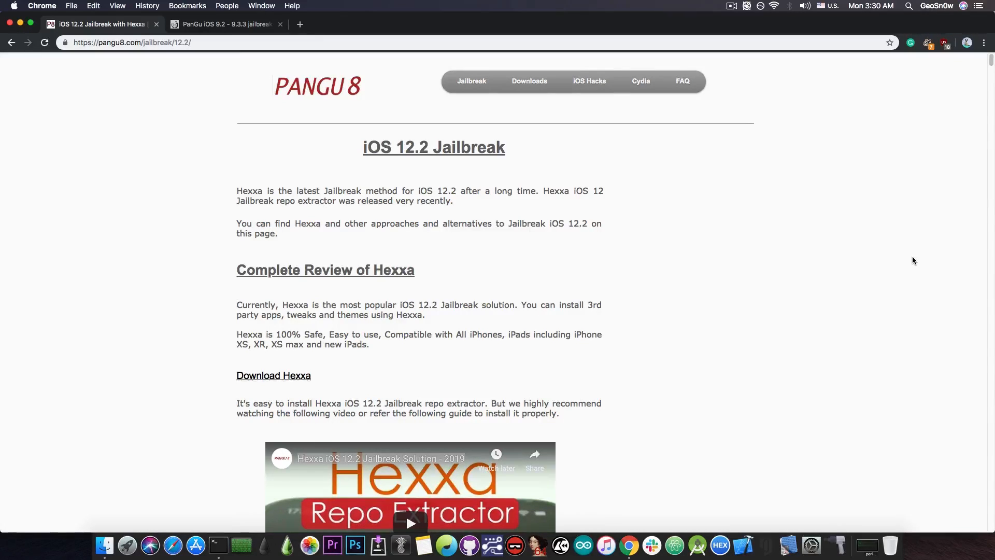
mouse_move(863, 346)
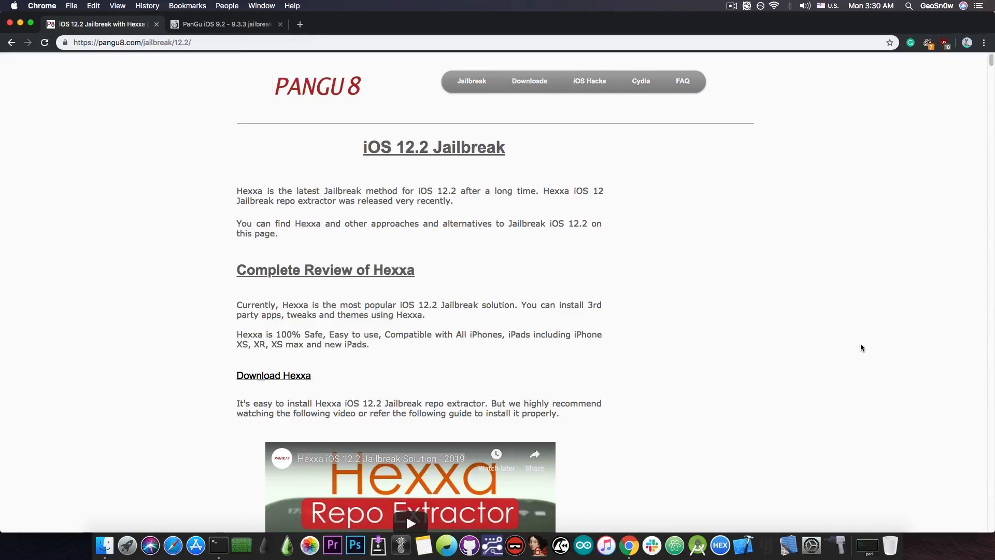
Step: Scroll the pangu8 Hexxa page down to the Download Hexxa link and back up
scroll("down", 3)
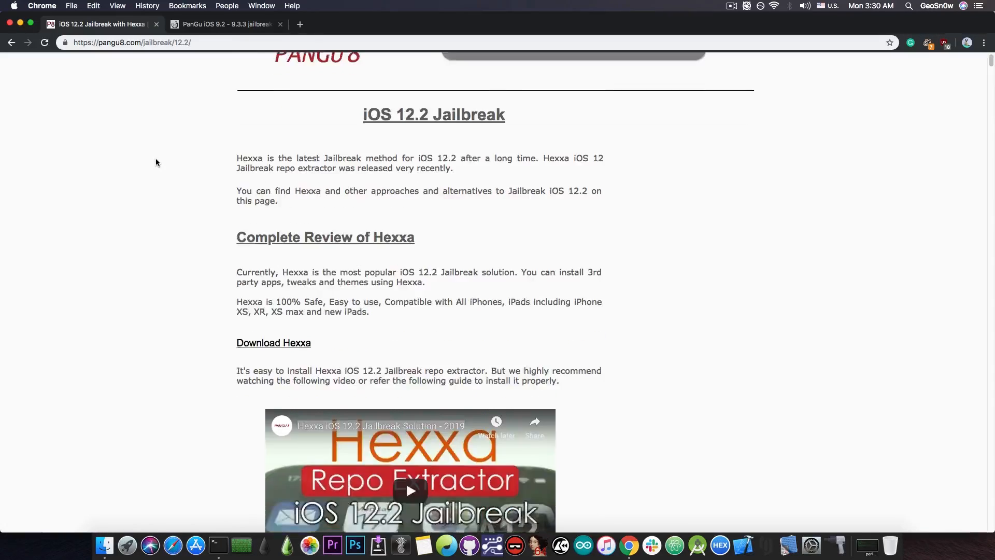
scroll("down", 3)
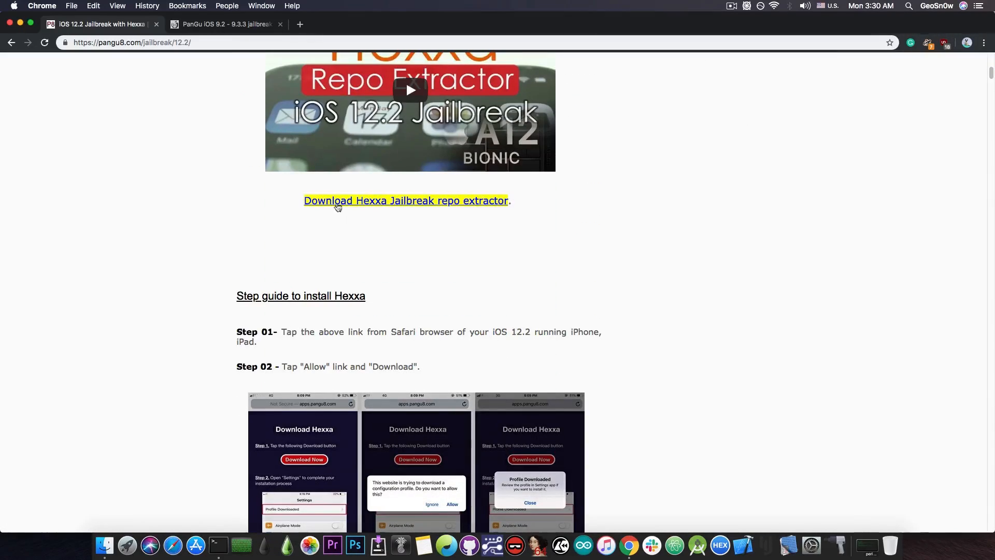
scroll("up", 3)
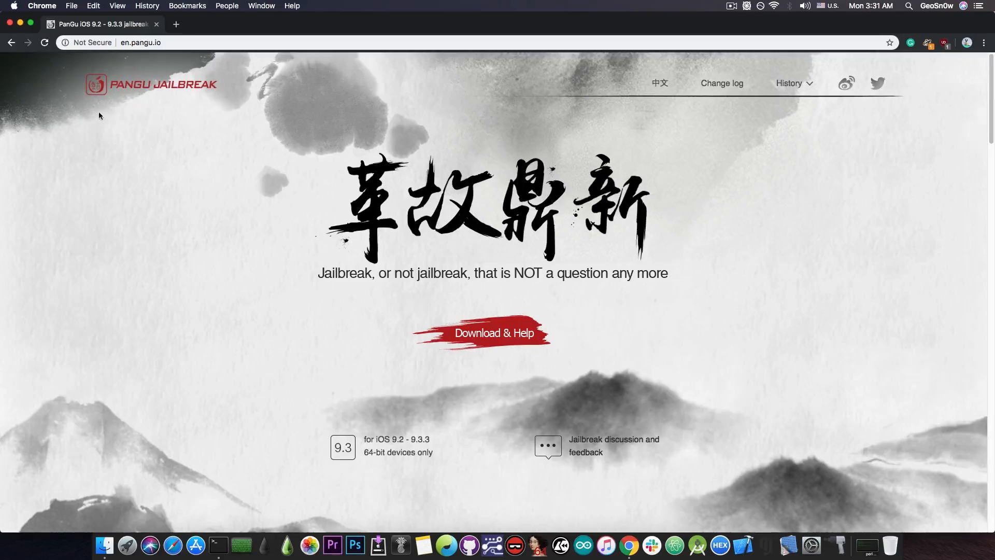
mouse_move(107, 100)
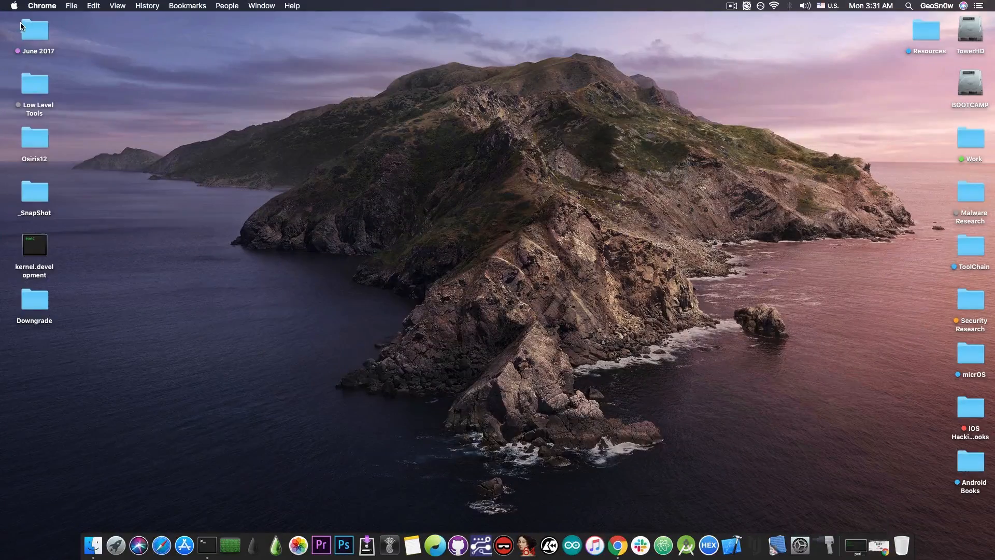
mouse_move(72, 79)
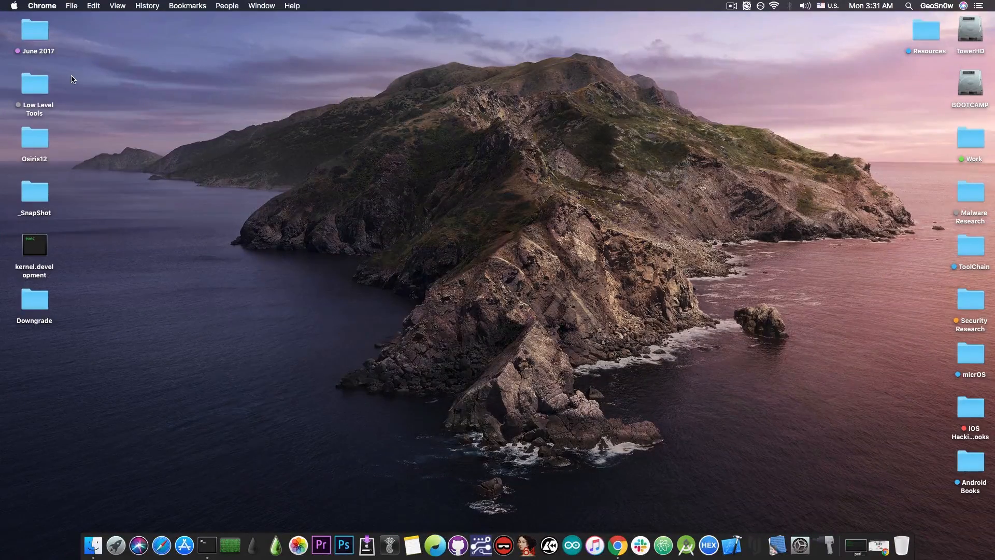